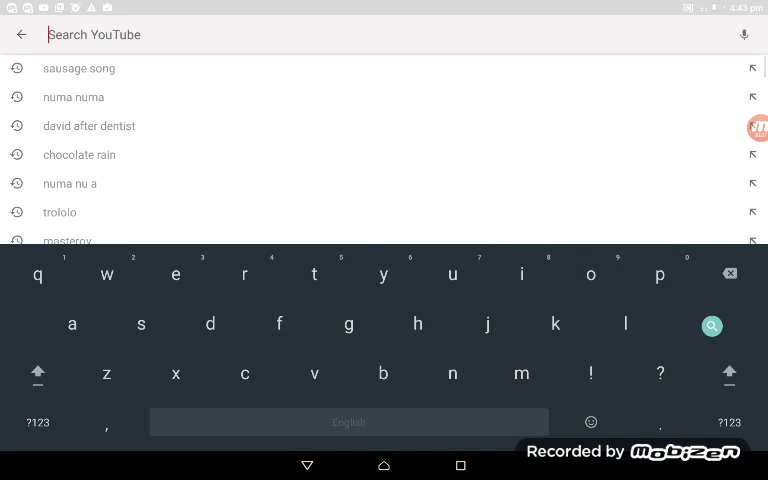
Search YouTube for 'five nights at freddys trailers' using the suggestion and typed 'railers'
{"action": "type", "text": "F"}
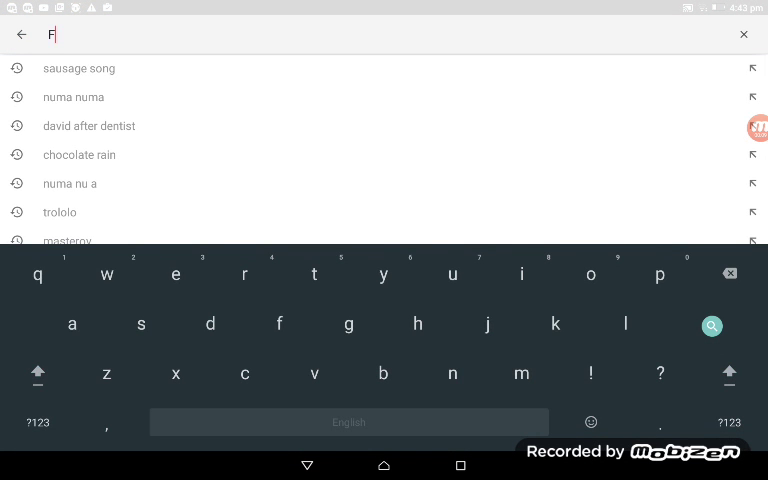
{"action": "type", "text": "ive"}
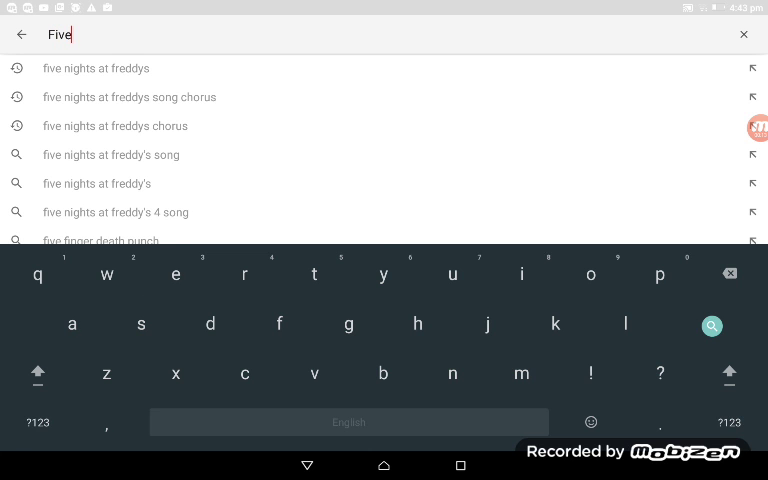
{"action": "left_click", "coordinate": [96, 68]}
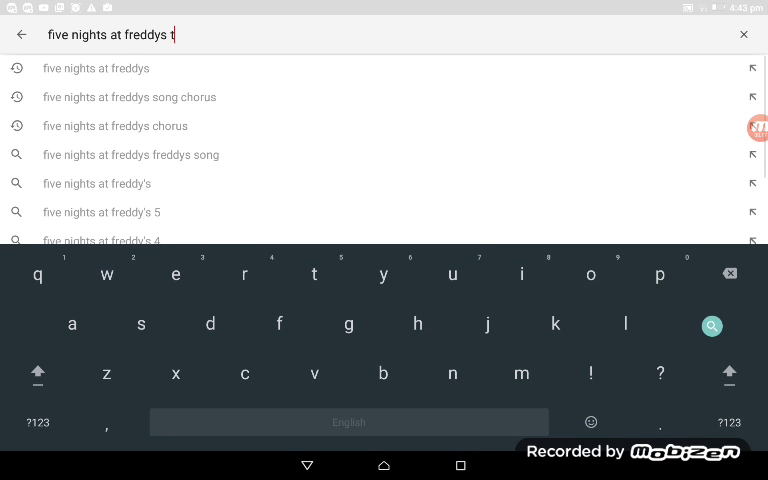
{"action": "type", "text": "railers"}
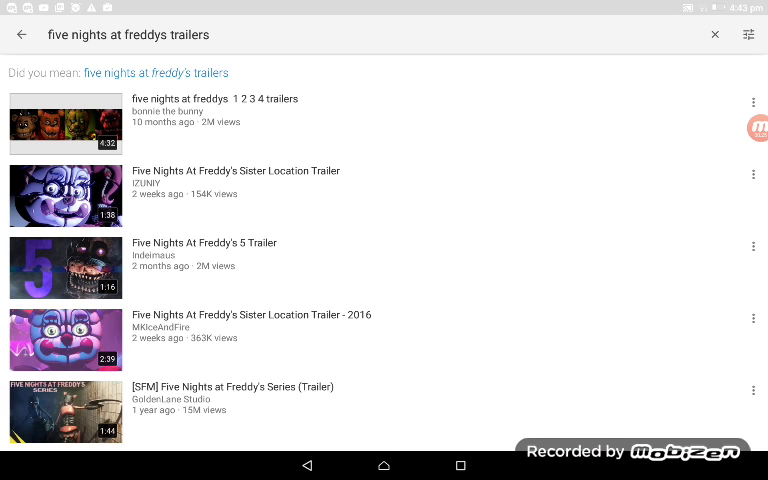
{"action": "left_click", "coordinate": [64, 124]}
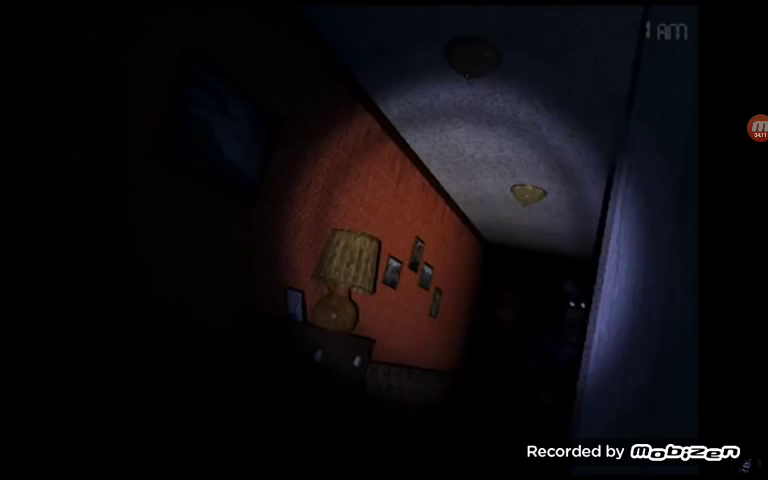
Watch the flashlight-lit bedroom trailer full-screen, then move on to the '1 2 3 4 trailers' video
{"action": "left_click", "coordinate": [384, 240]}
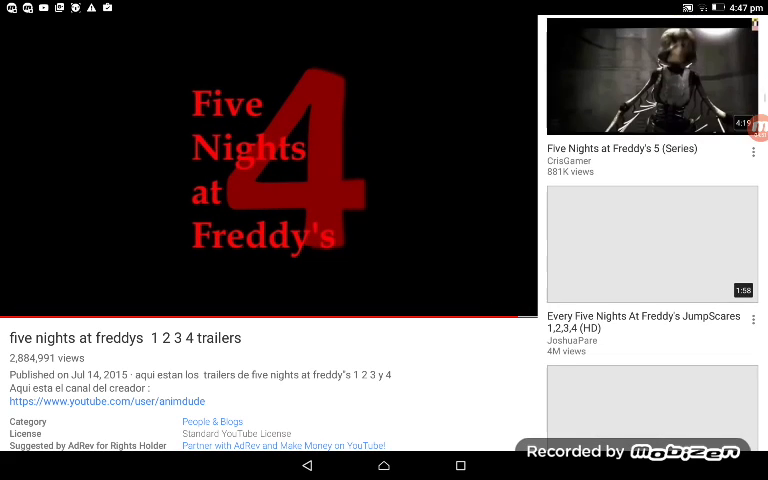
{"action": "scroll", "scroll_direction": "down", "scroll_amount": 3}
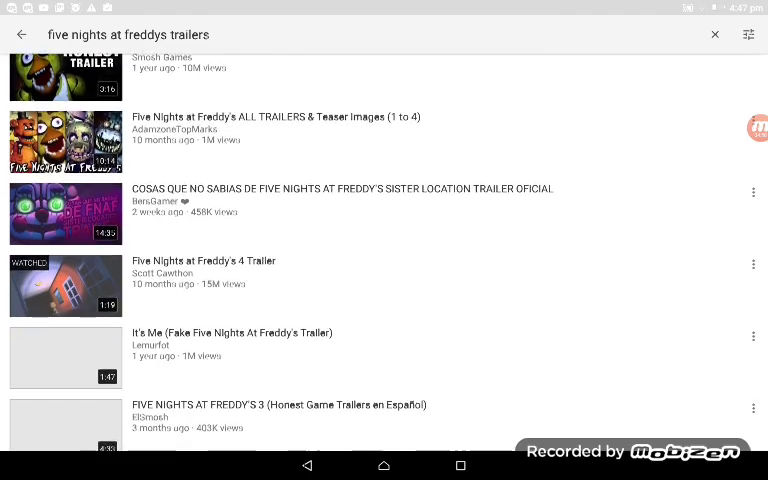
Scroll the trailer results down to the Sister Location trailers to pick another video
{"action": "scroll", "scroll_direction": "down", "scroll_amount": 3}
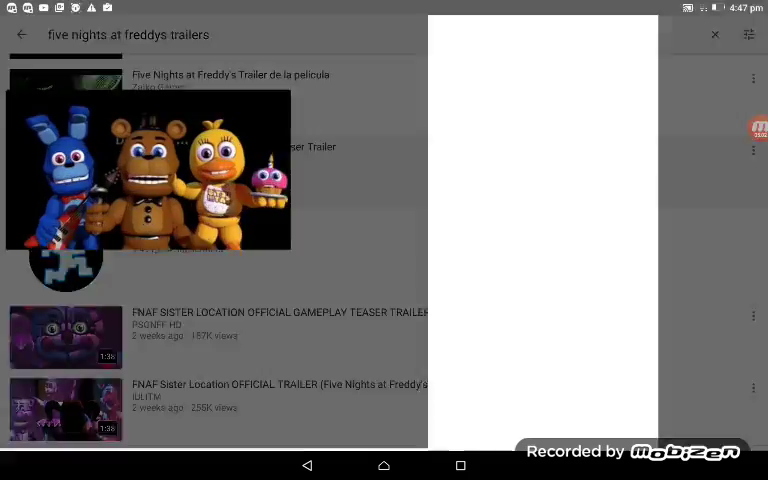
Start the cartoon animatronics trailer, then return and scroll the results near Sister Location and Freddy's 5
{"action": "left_click", "coordinate": [148, 170]}
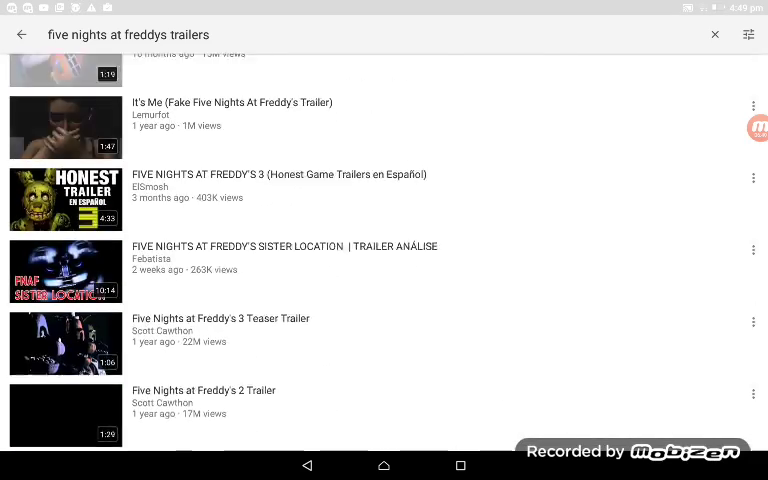
{"action": "scroll", "scroll_direction": "down", "scroll_amount": 3}
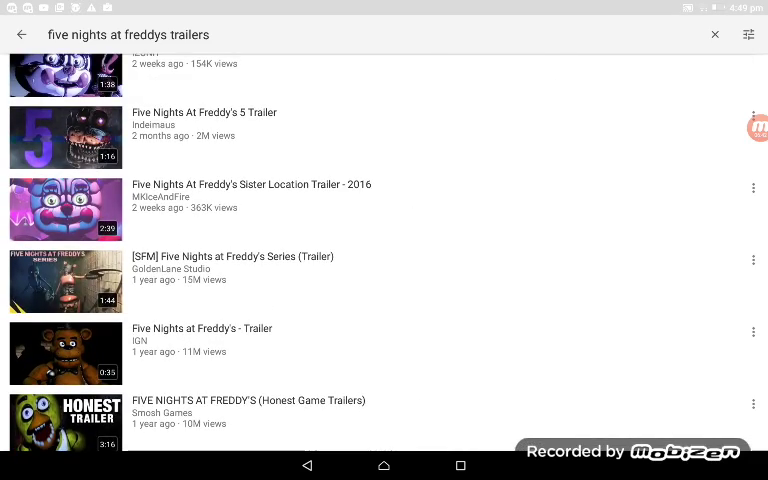